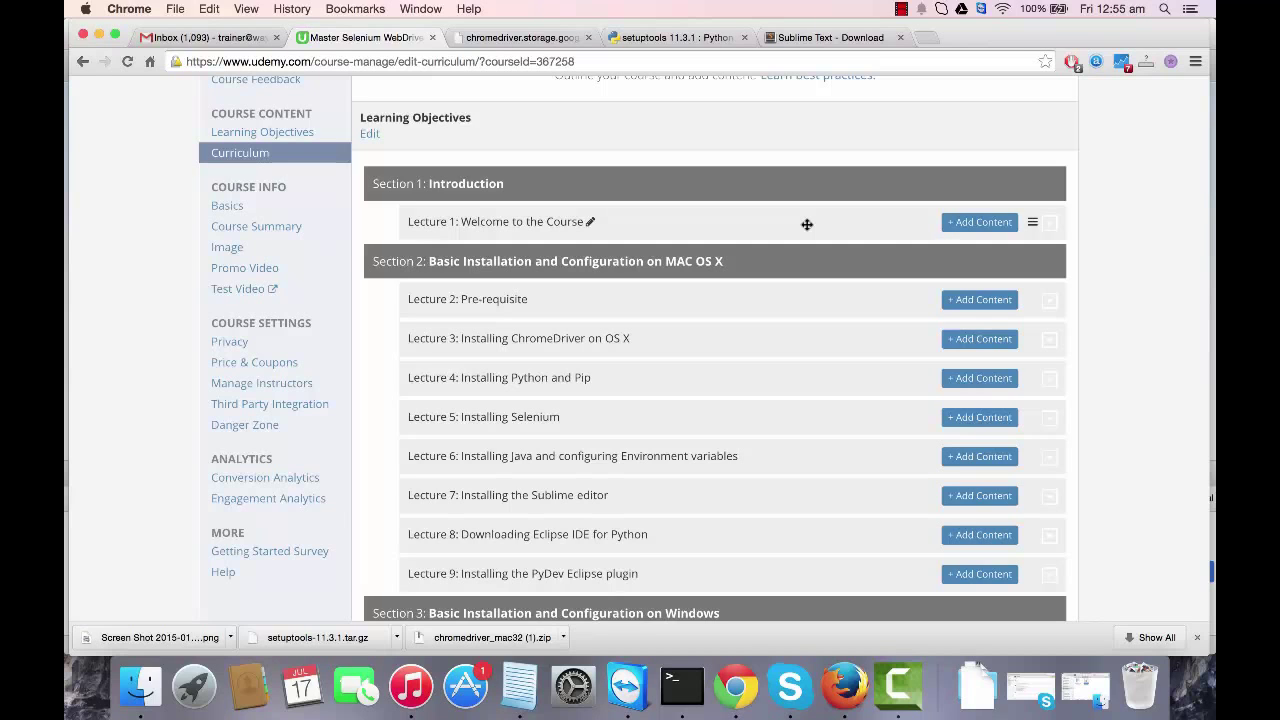
{"action": "mouse_move", "coordinate": [565, 506]}
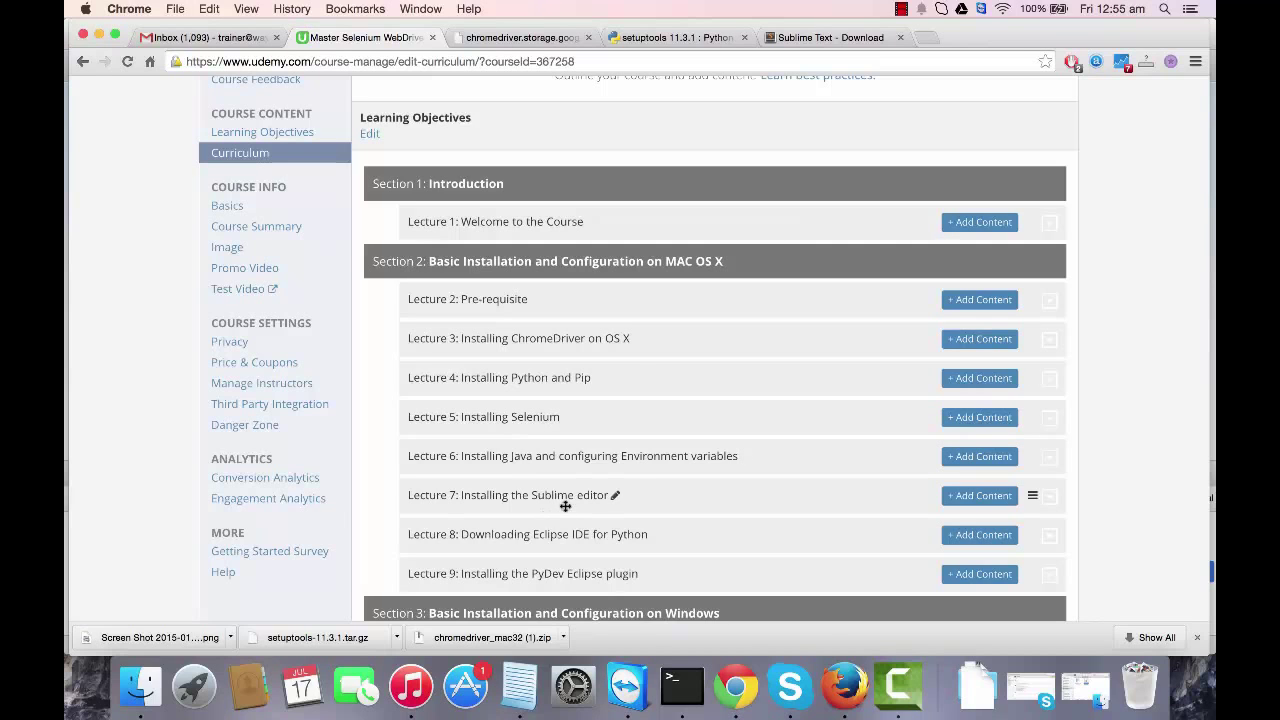
{"action": "mouse_move", "coordinate": [637, 484]}
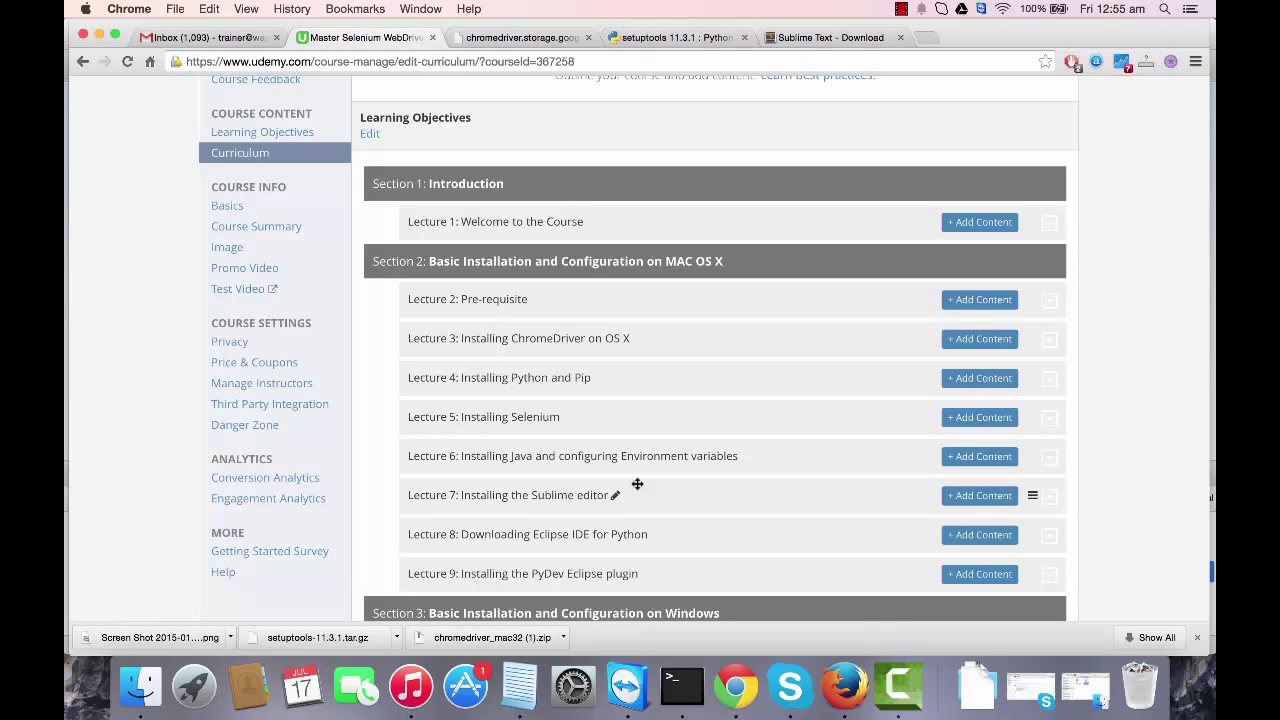
{"action": "mouse_move", "coordinate": [638, 456]}
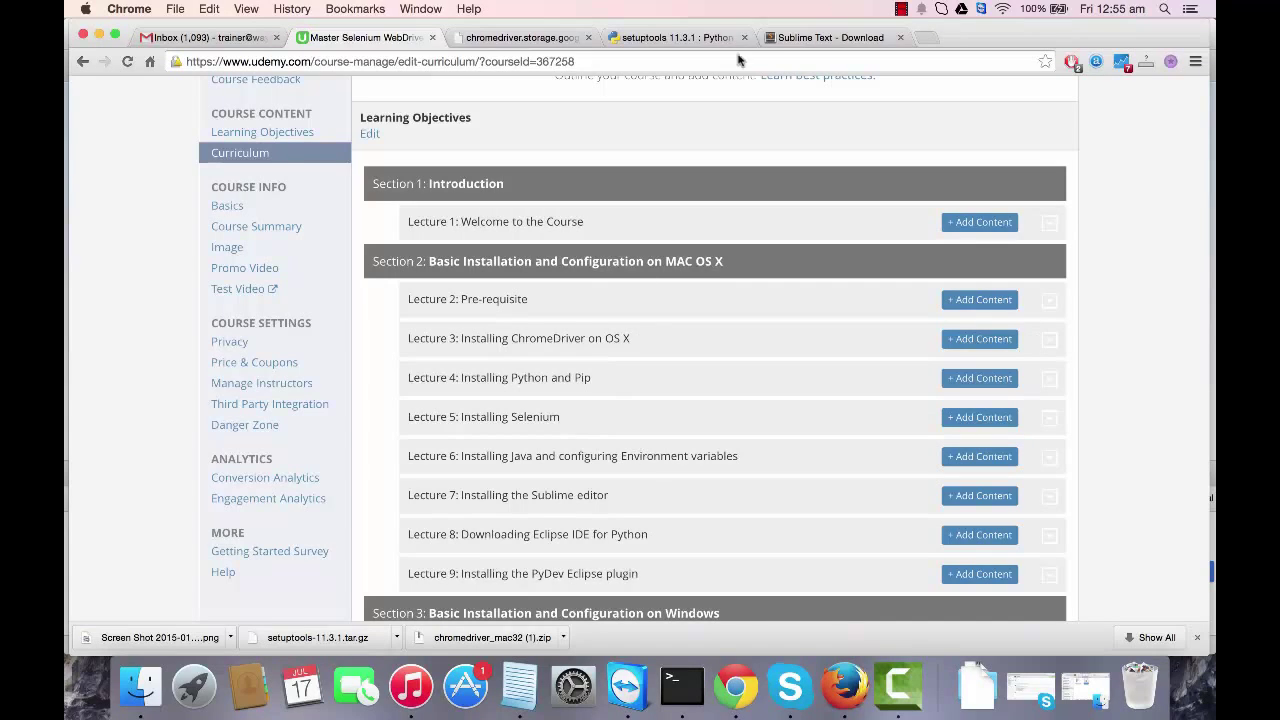
Switch to the Sublime Text download tab and scroll down the sublimetext.com/2 page.
{"action": "left_click", "coordinate": [830, 37]}
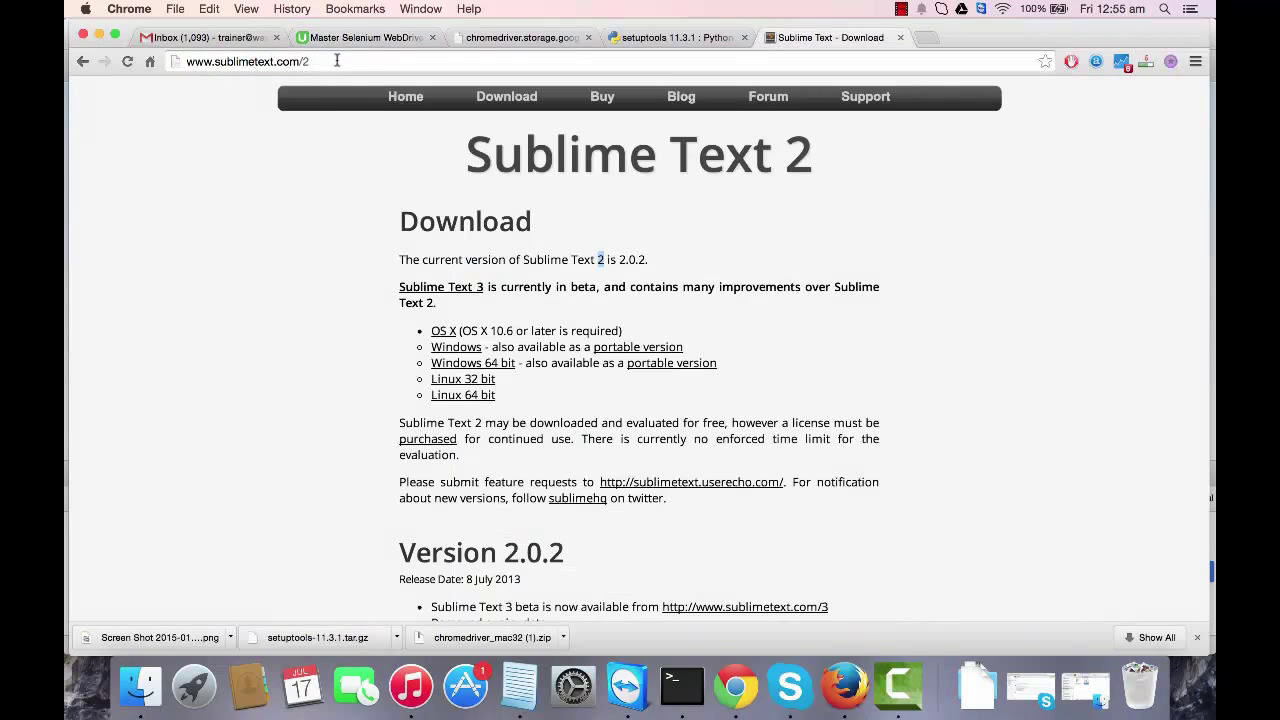
{"action": "mouse_move", "coordinate": [353, 248]}
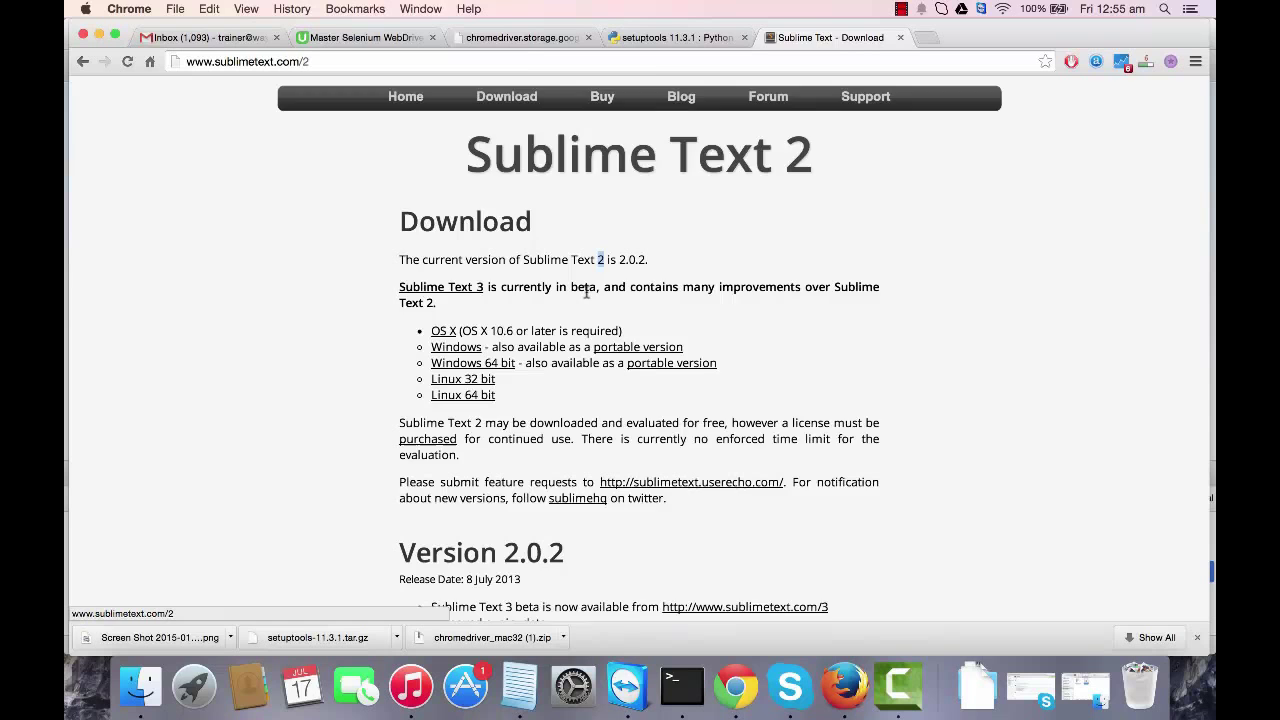
{"action": "scroll", "scroll_direction": "down", "scroll_amount": 3}
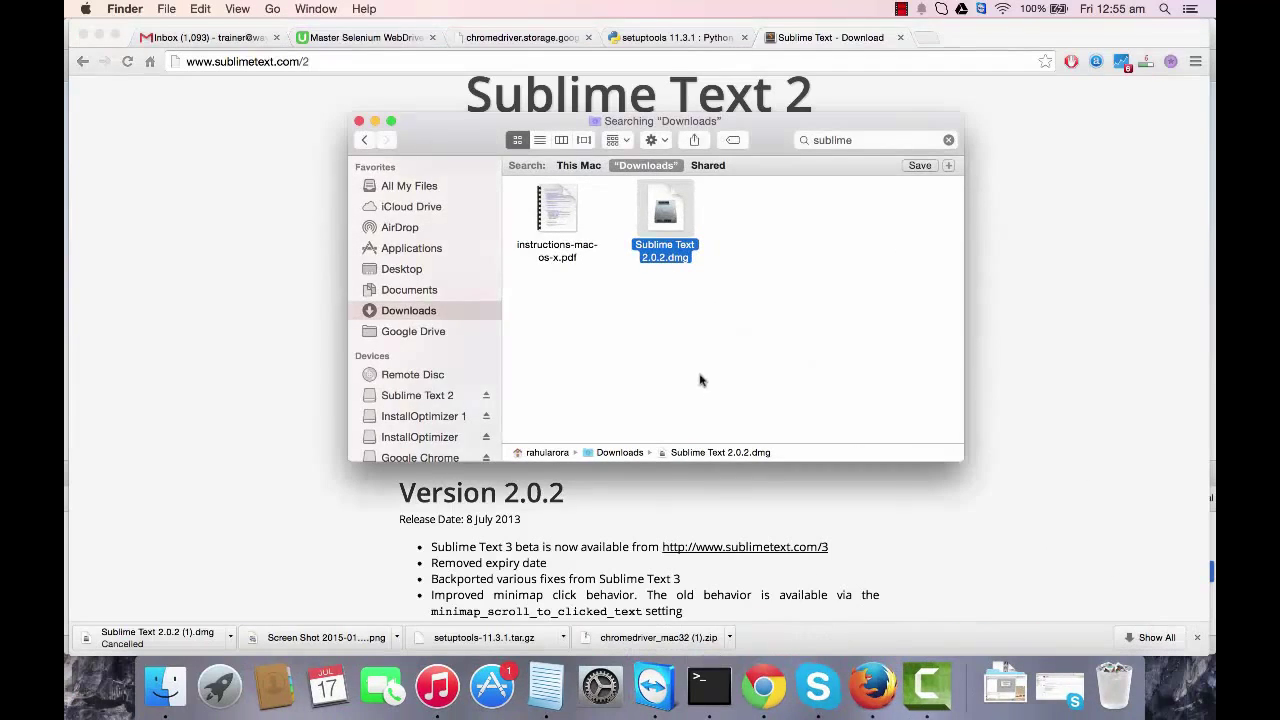
{"action": "mouse_move", "coordinate": [683, 233]}
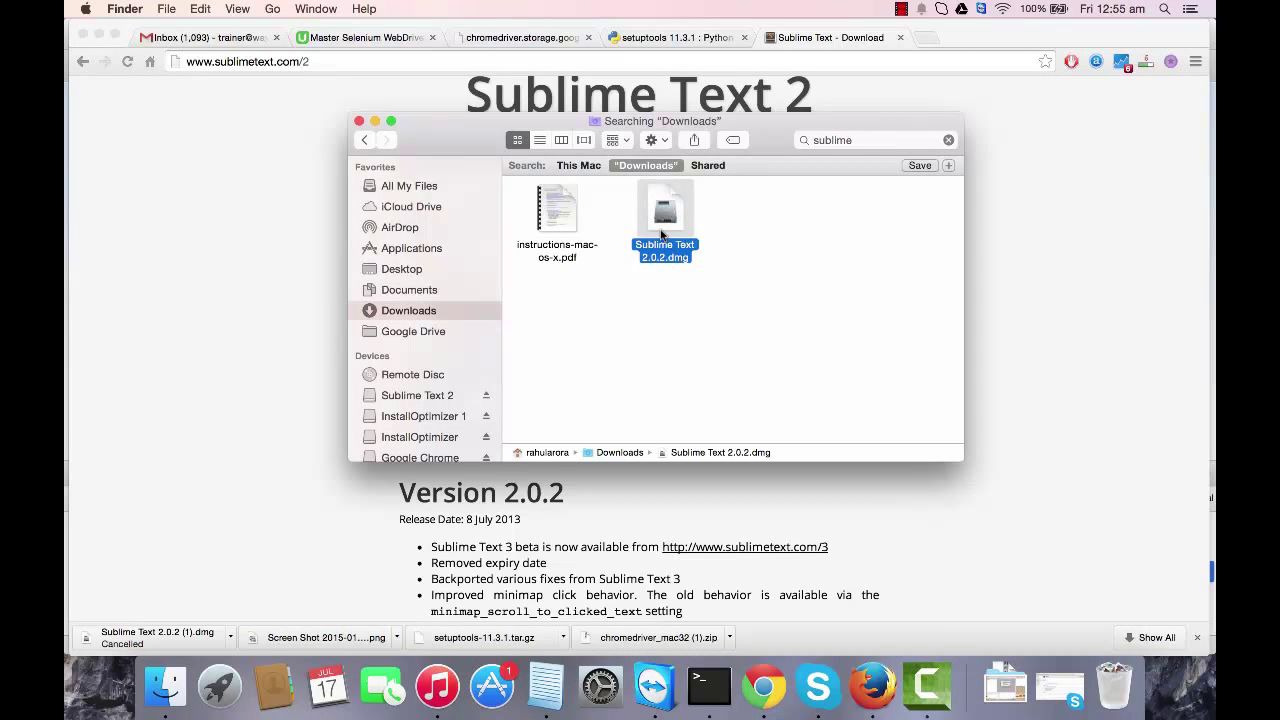
Open Sublime Text 2.0.2.dmg and launch the Sublime Text 2 app inside it.
{"action": "double_click", "coordinate": [664, 208]}
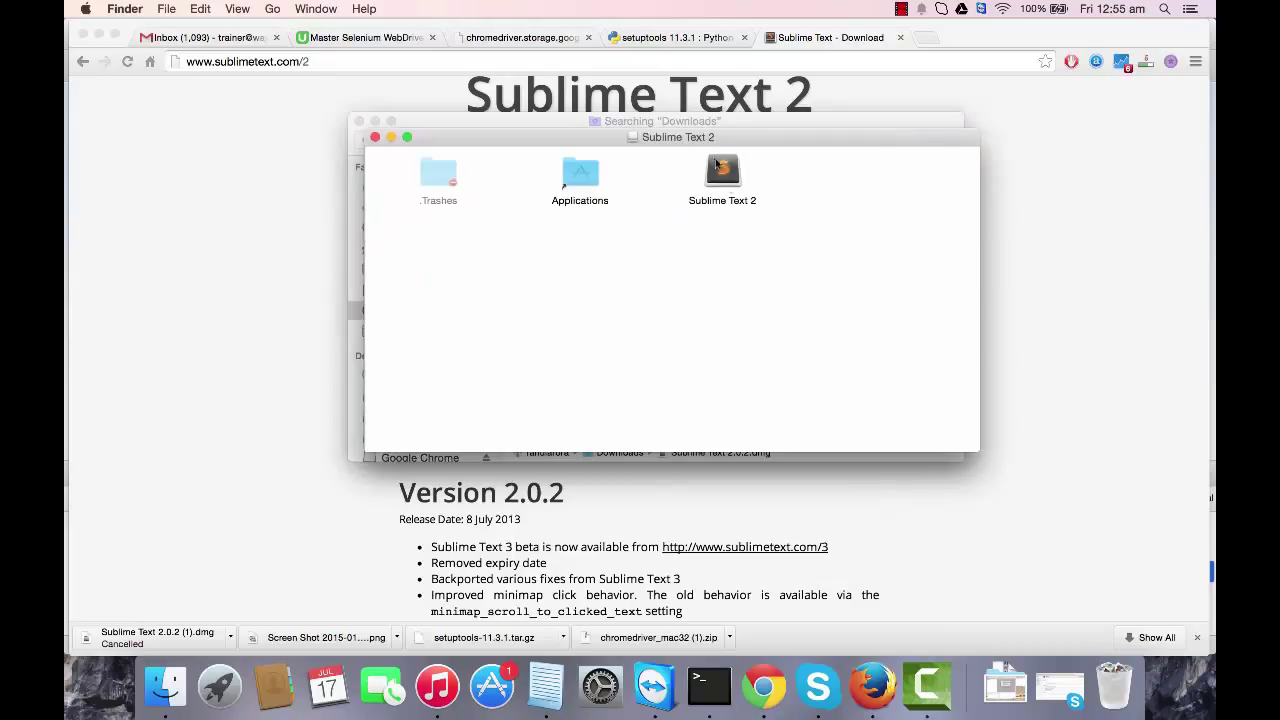
{"action": "left_click", "coordinate": [721, 170]}
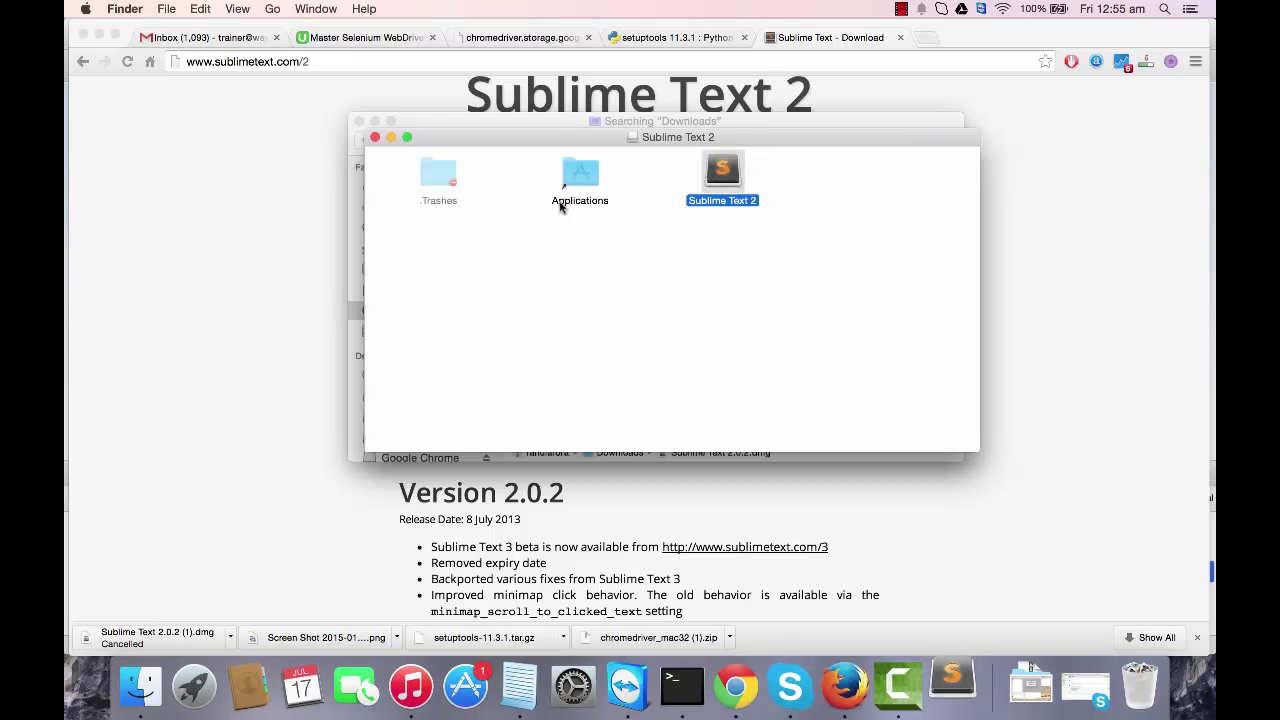
{"action": "double_click", "coordinate": [721, 170]}
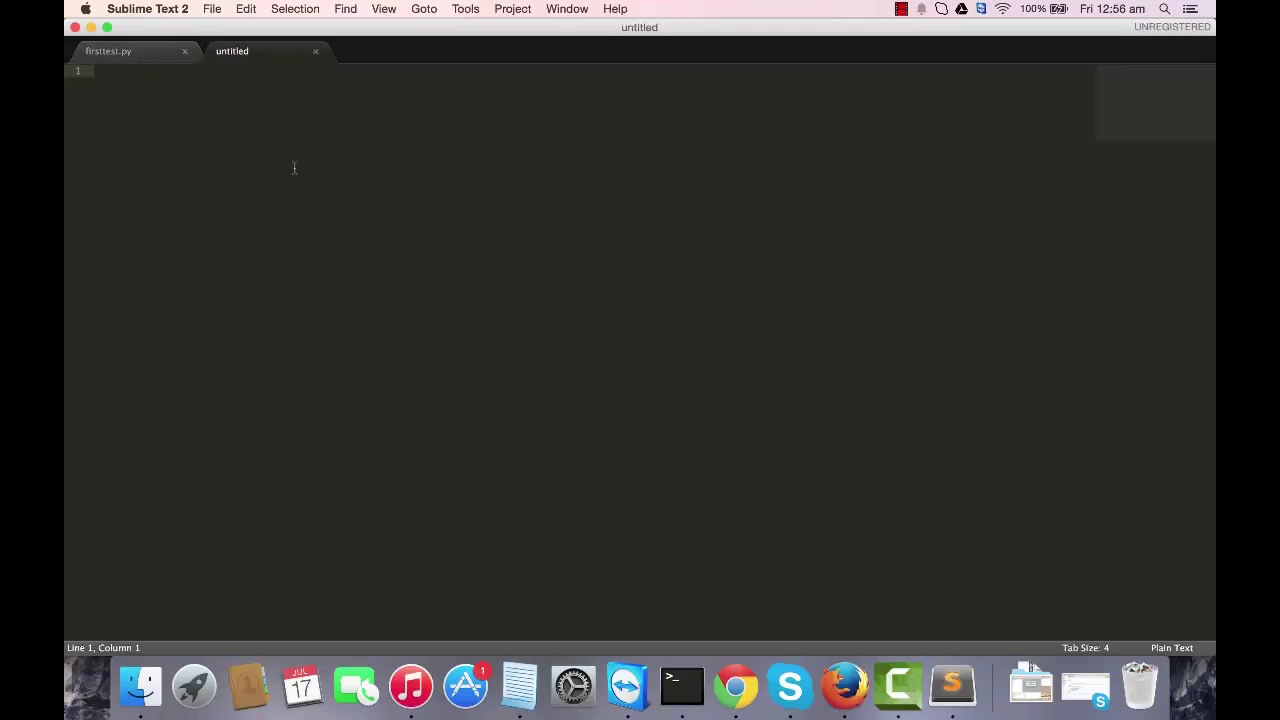
{"action": "mouse_move", "coordinate": [297, 141]}
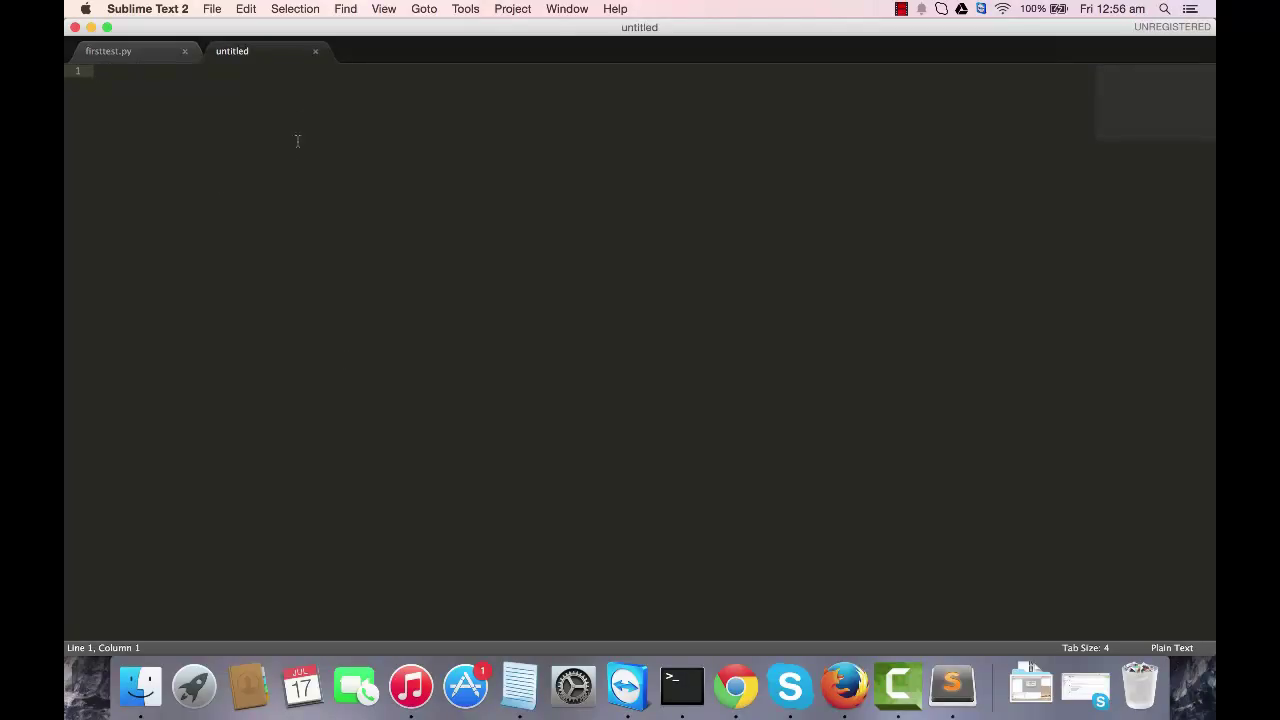
Browse the Goto, Project and Selection menus in Sublime Text 2.
{"action": "left_click", "coordinate": [424, 9]}
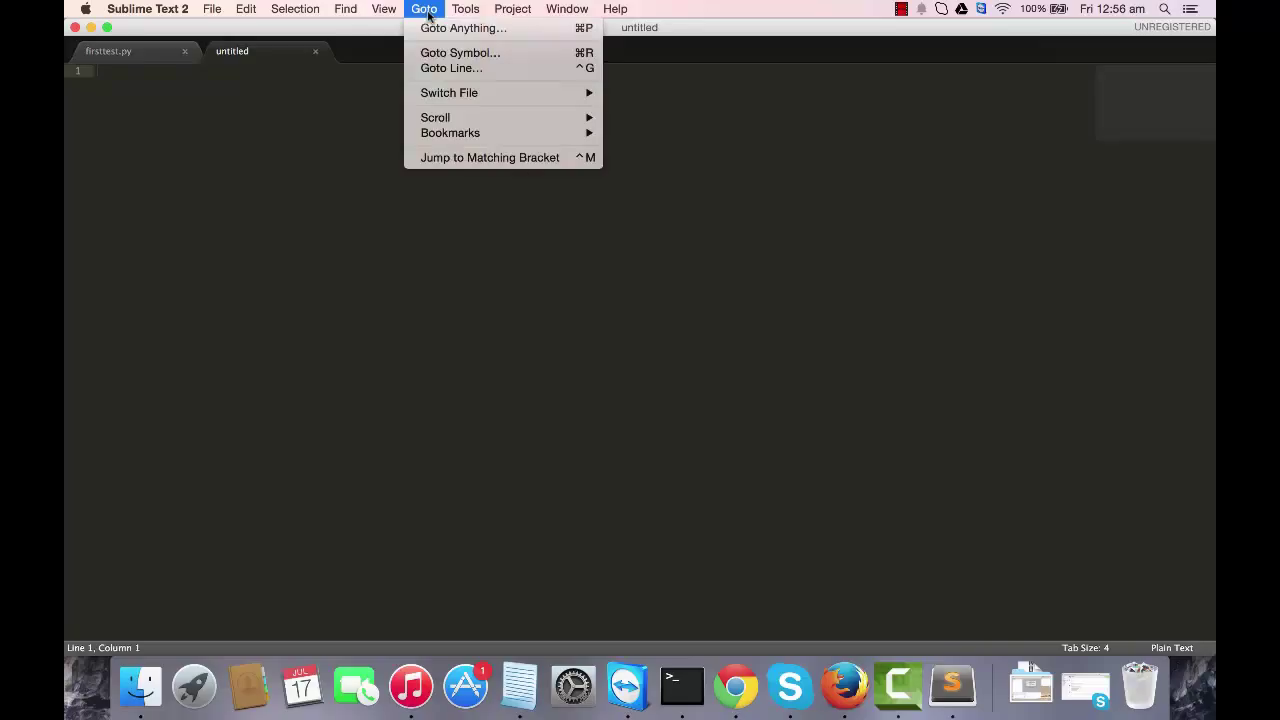
{"action": "left_click", "coordinate": [513, 9]}
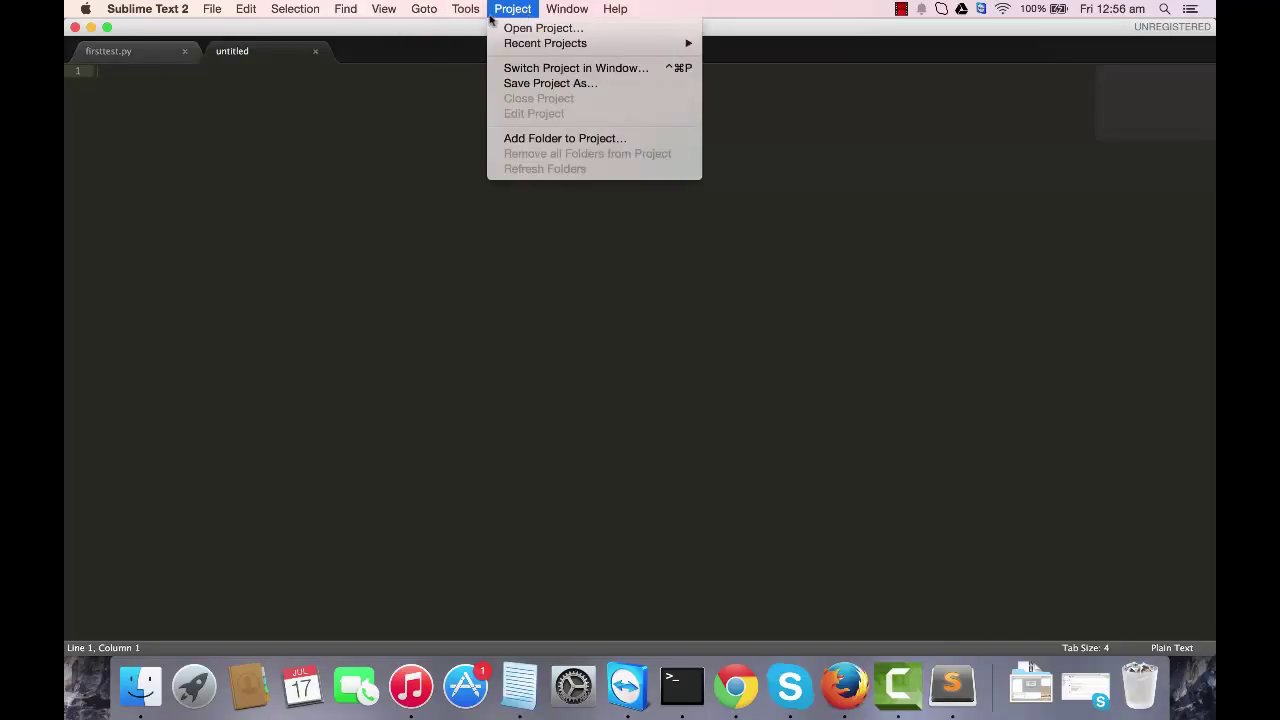
{"action": "left_click", "coordinate": [294, 9]}
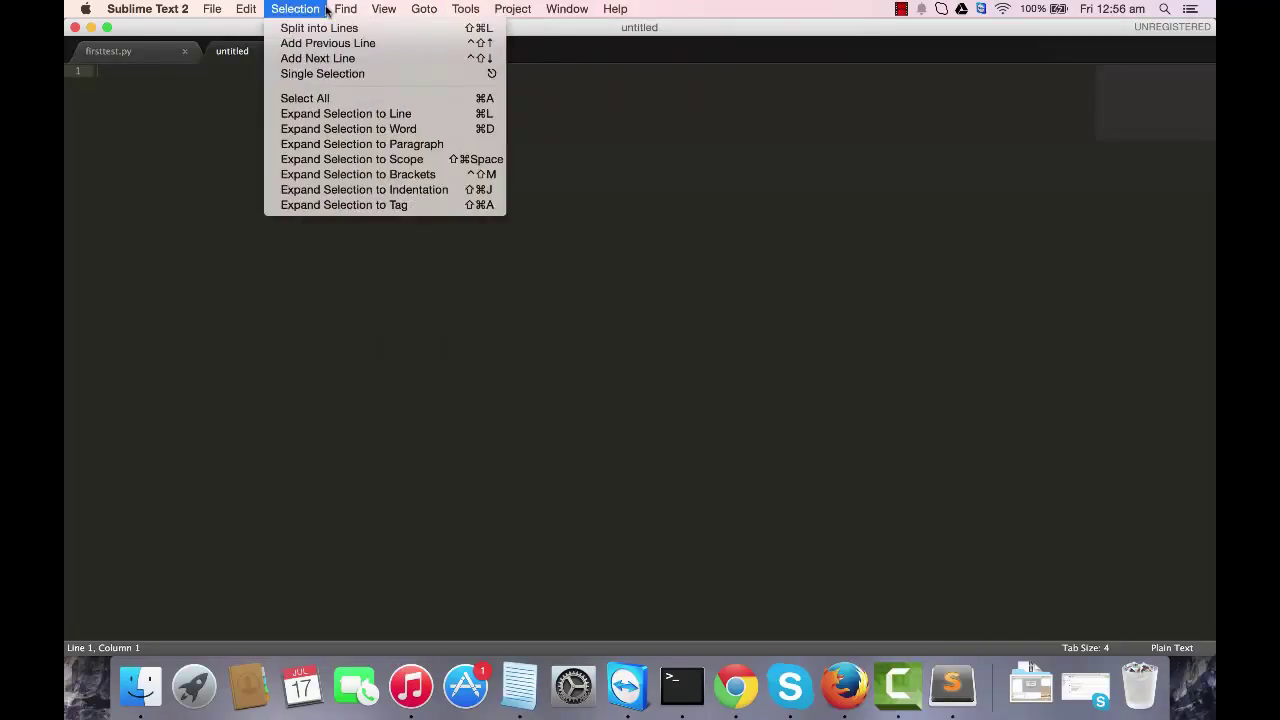
{"action": "left_click", "coordinate": [512, 9]}
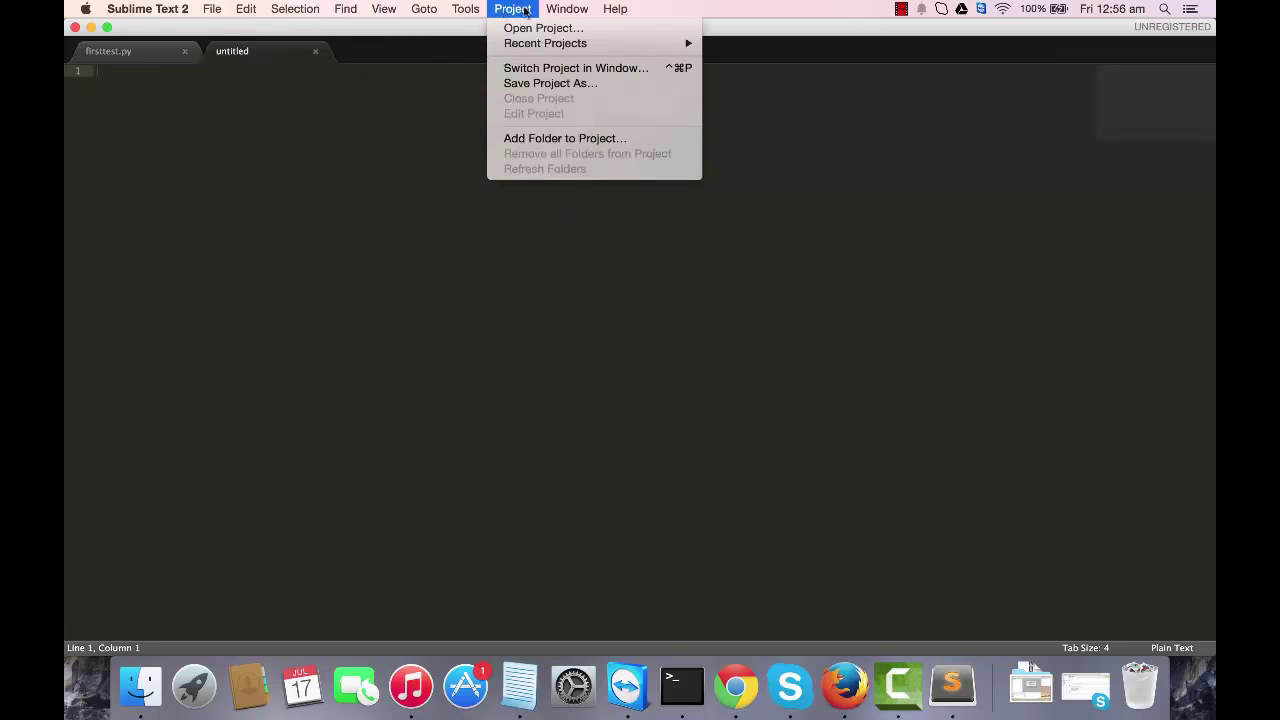
Browse the Edit, Find, Goto and Tools menus.
{"action": "left_click", "coordinate": [246, 9]}
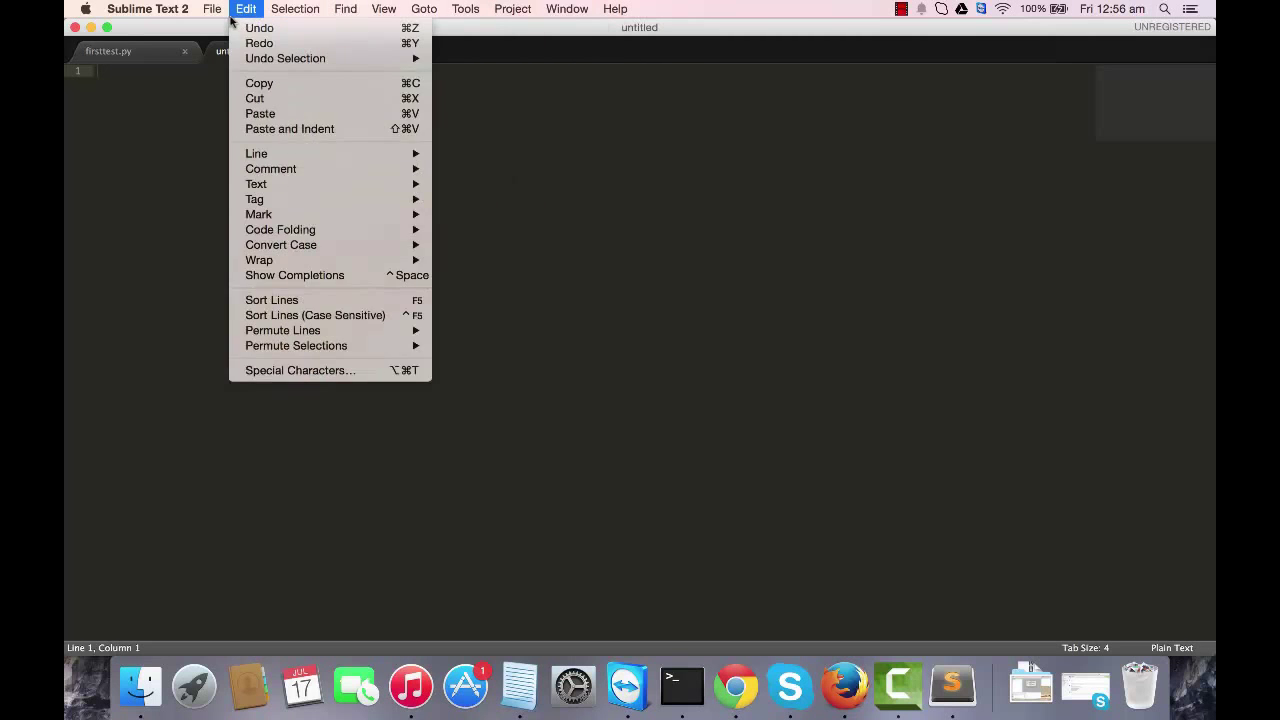
{"action": "left_click", "coordinate": [346, 9]}
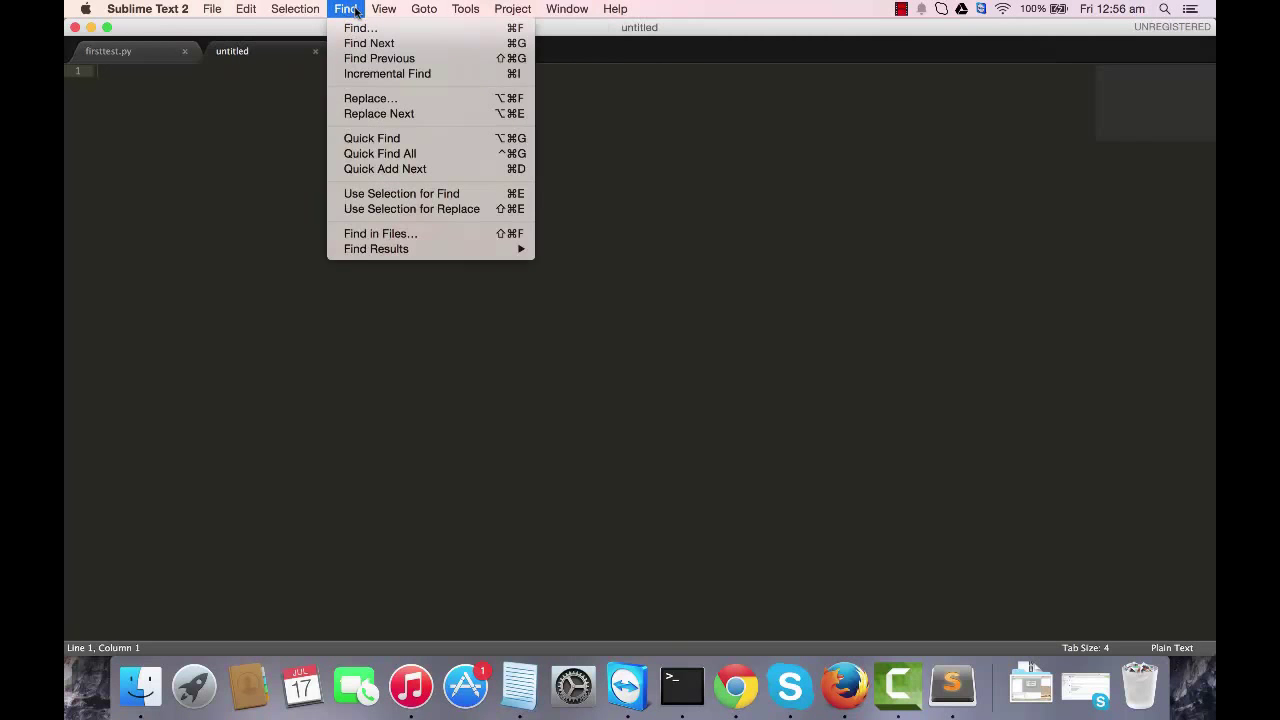
{"action": "left_click", "coordinate": [423, 9]}
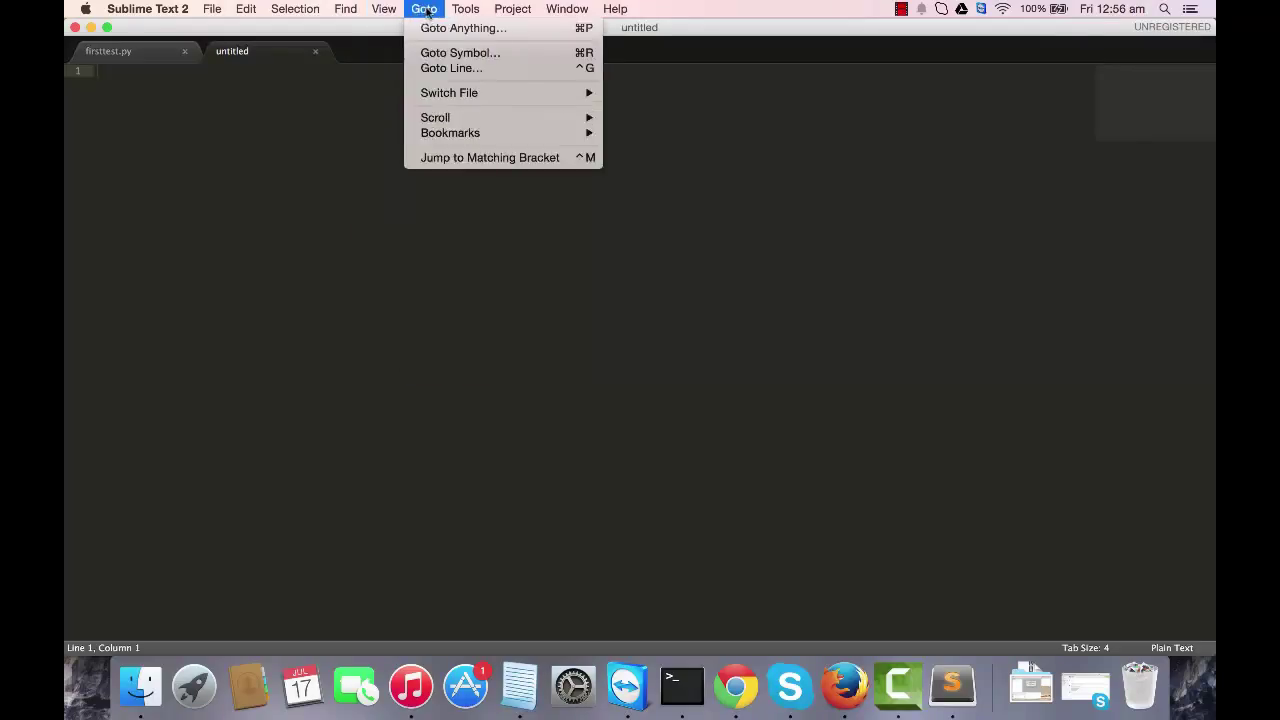
{"action": "left_click", "coordinate": [465, 9]}
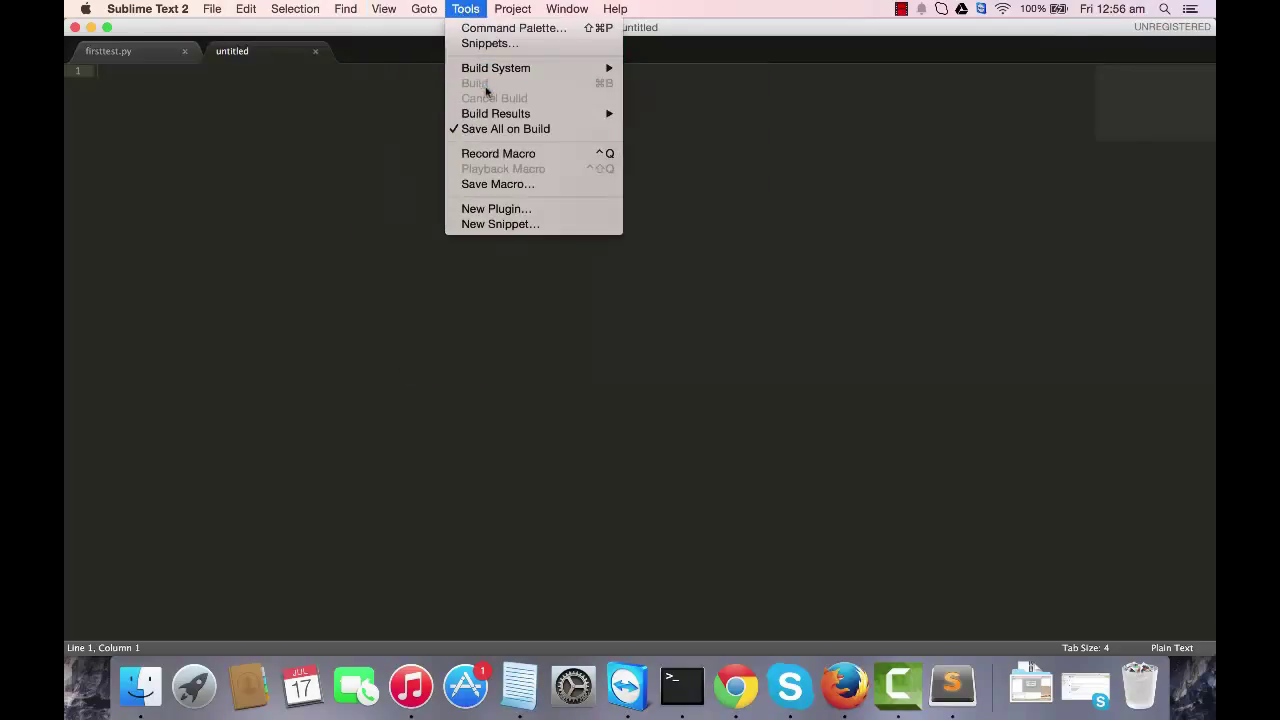